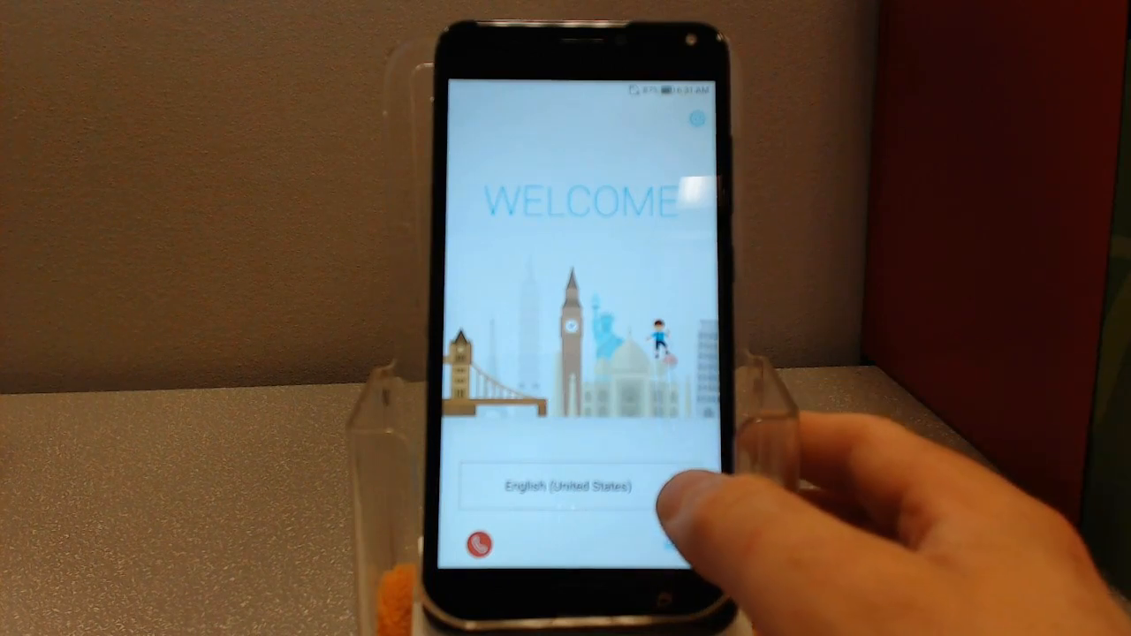
Keep English (United States) as the setup language from the language list
left_click(562, 485)
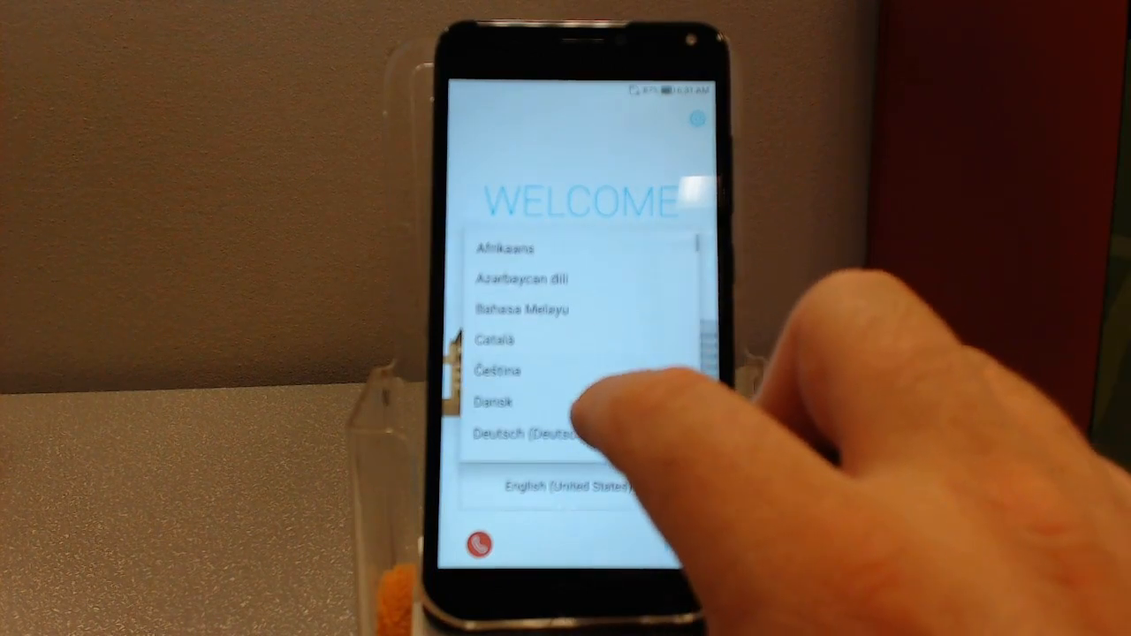
scroll("down", 3)
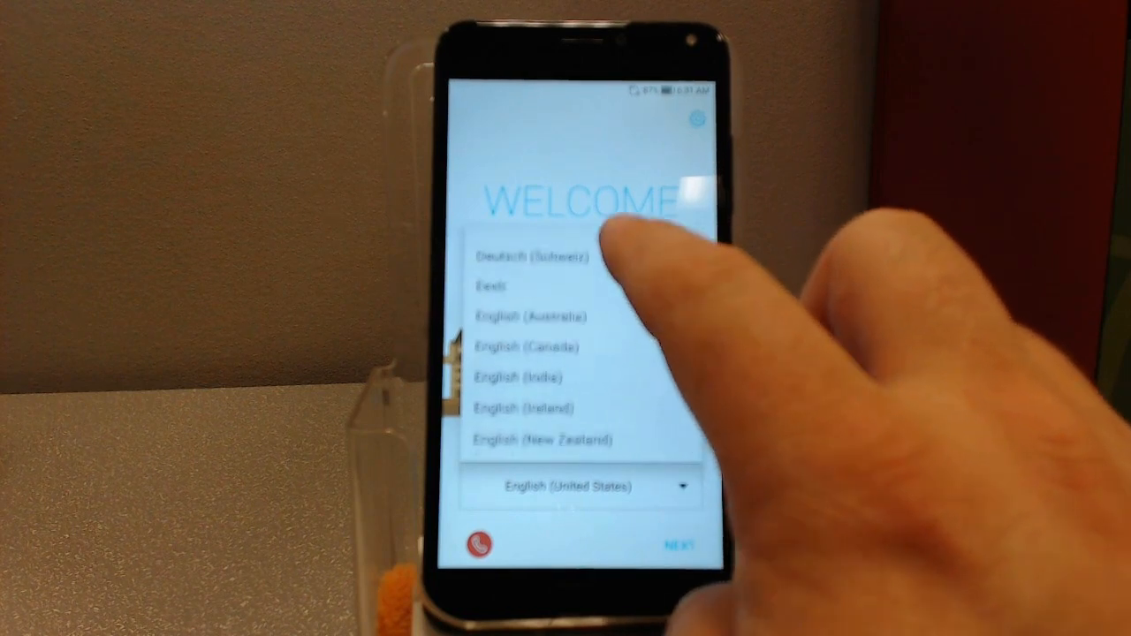
left_click(527, 346)
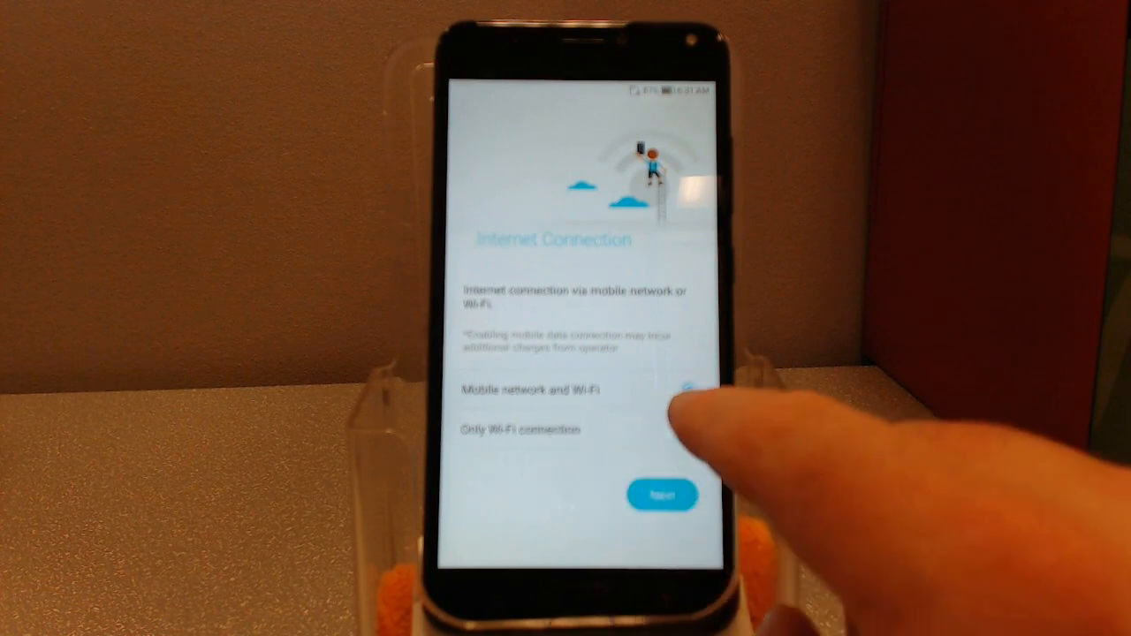
Choose a Wi-Fi-only internet connection and continue to the Wi-Fi network list
left_click(689, 391)
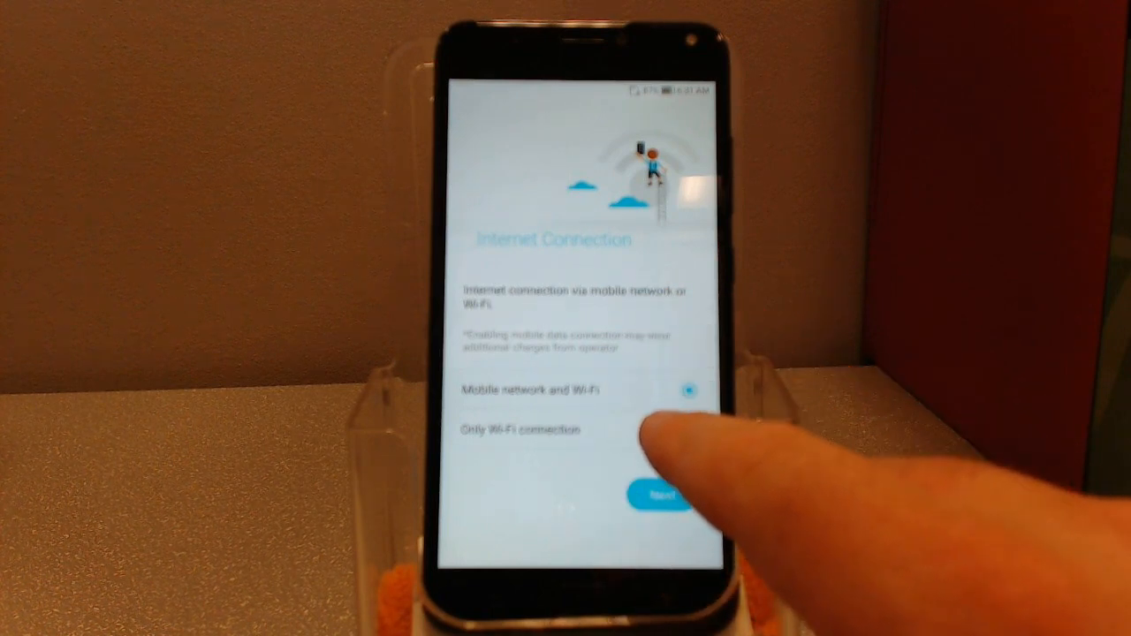
left_click(531, 431)
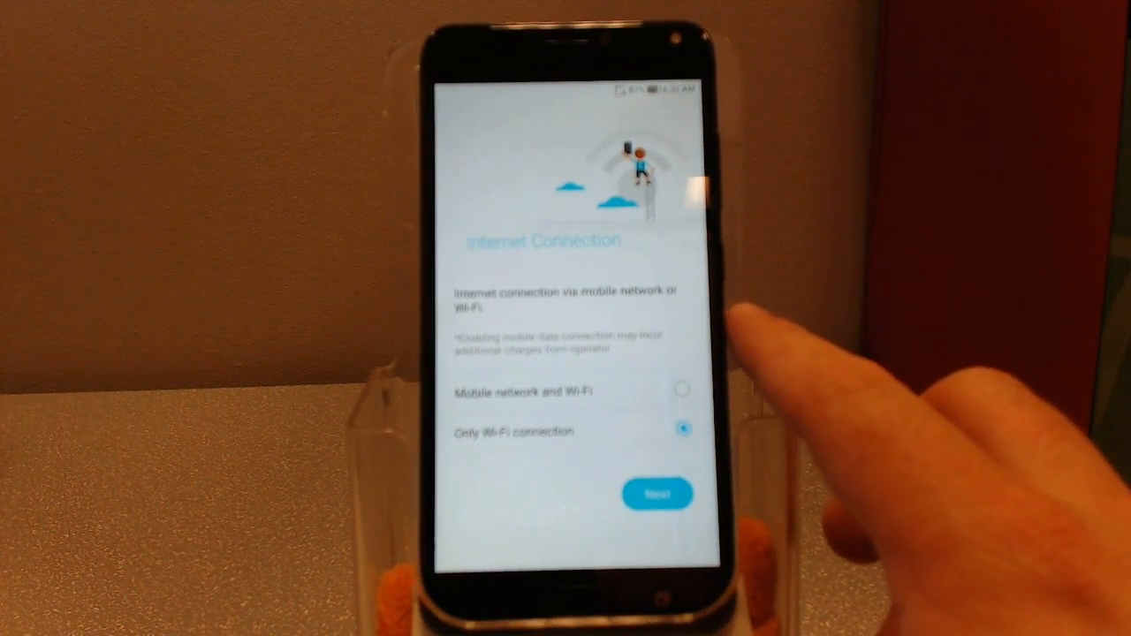
left_click(656, 491)
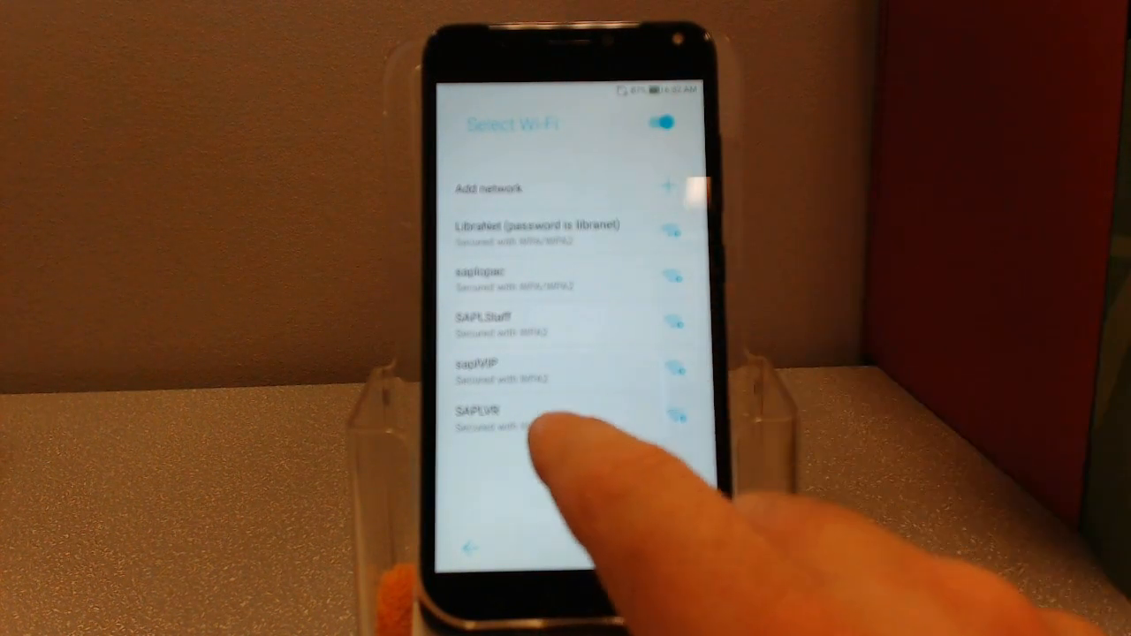
Connect to the SAPLVR Wi-Fi network with its password and set the phone up as new
left_click(481, 410)
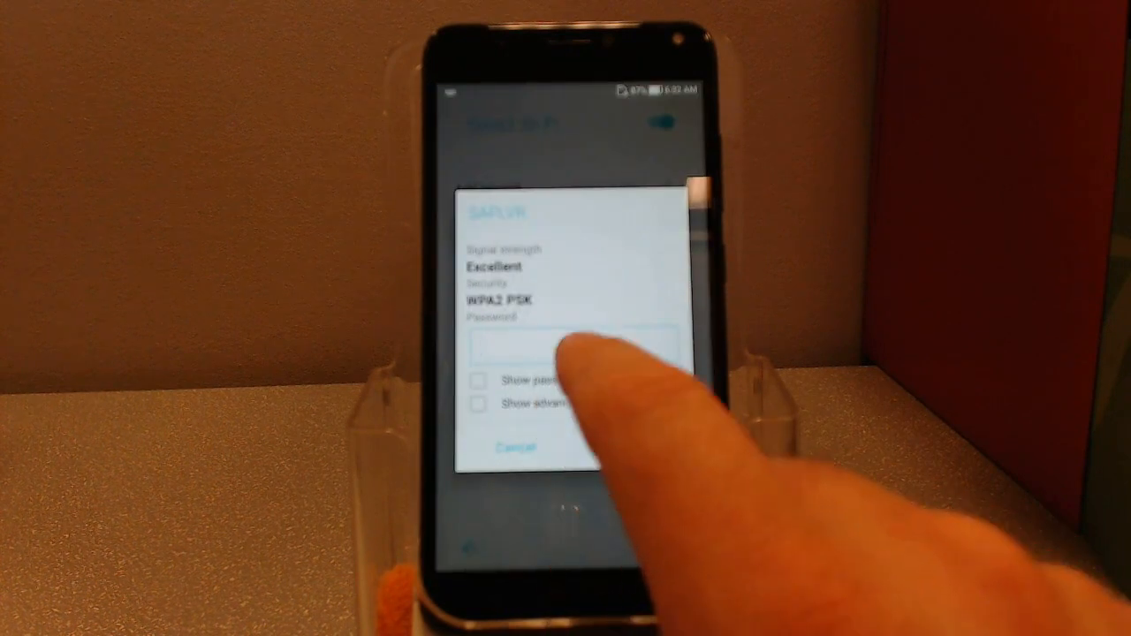
left_click(518, 445)
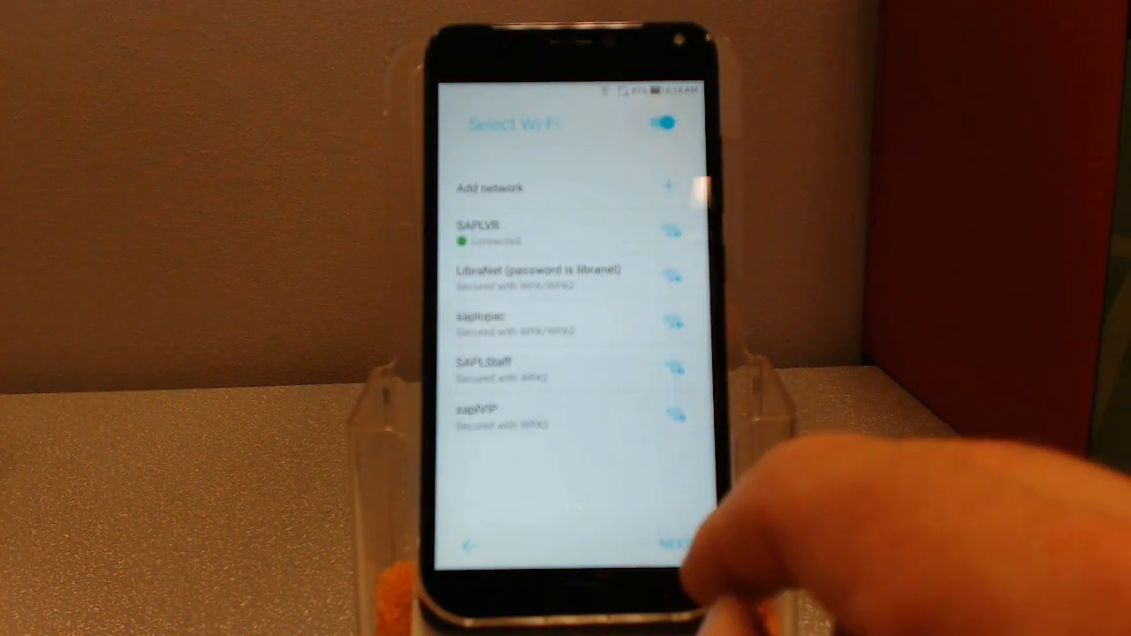
left_click(672, 544)
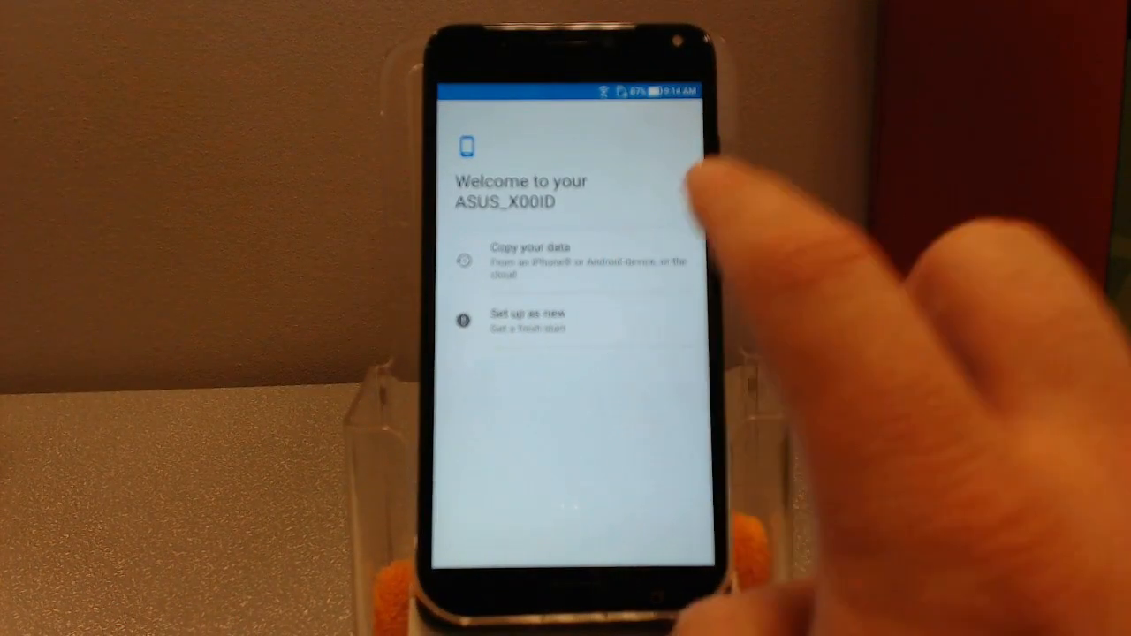
left_click(527, 318)
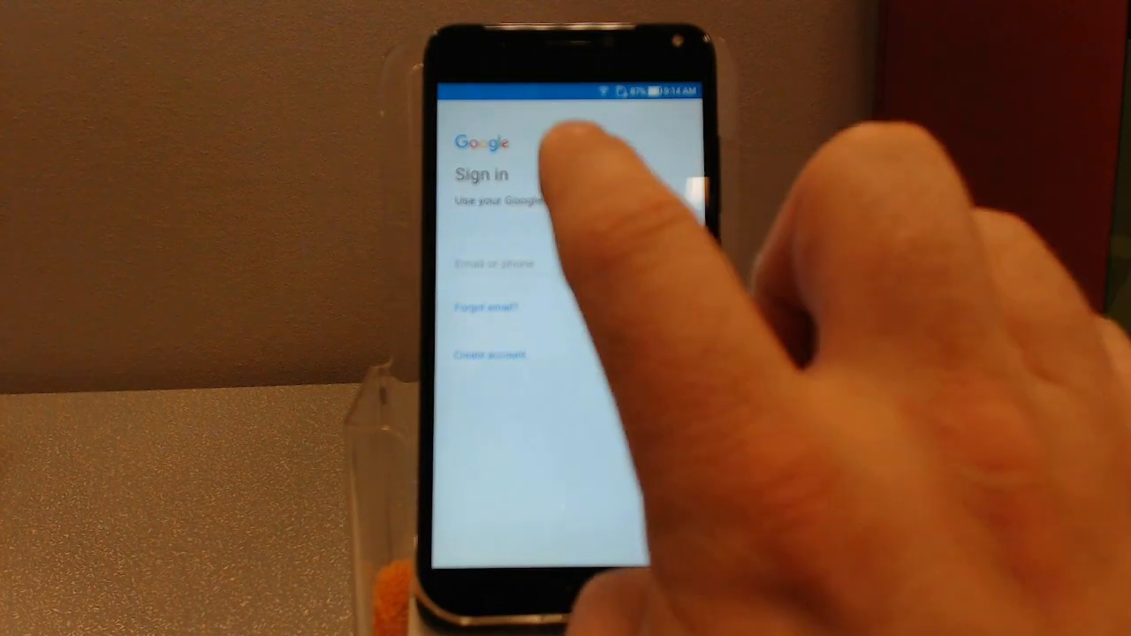
Enter and submit the work Google account email to reach the Android for Work notice
left_click(495, 263)
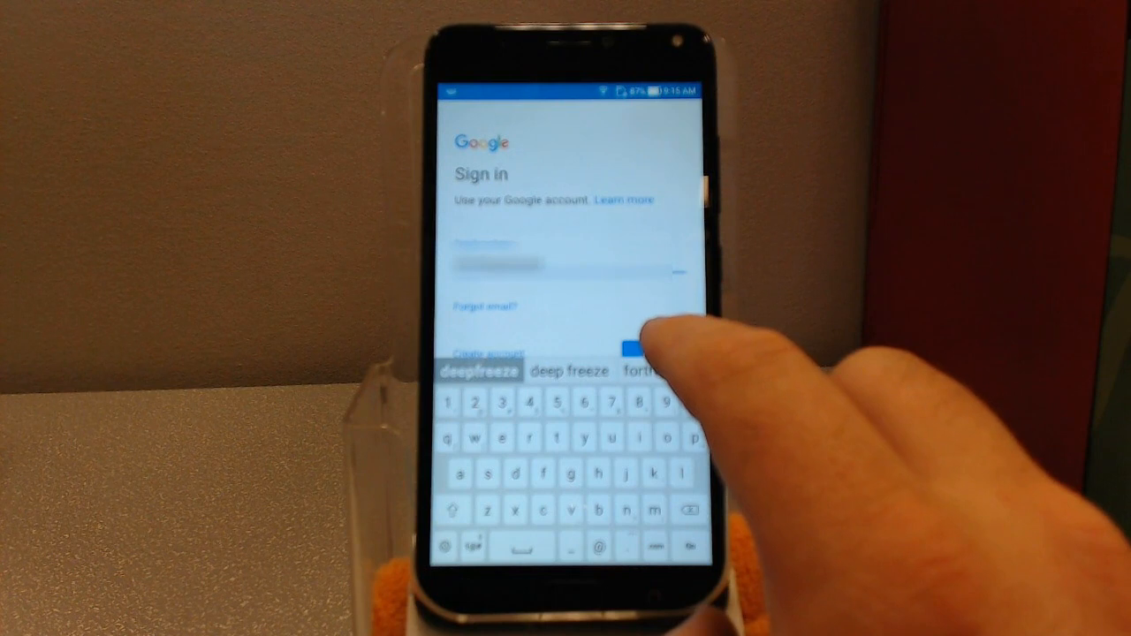
left_click(650, 345)
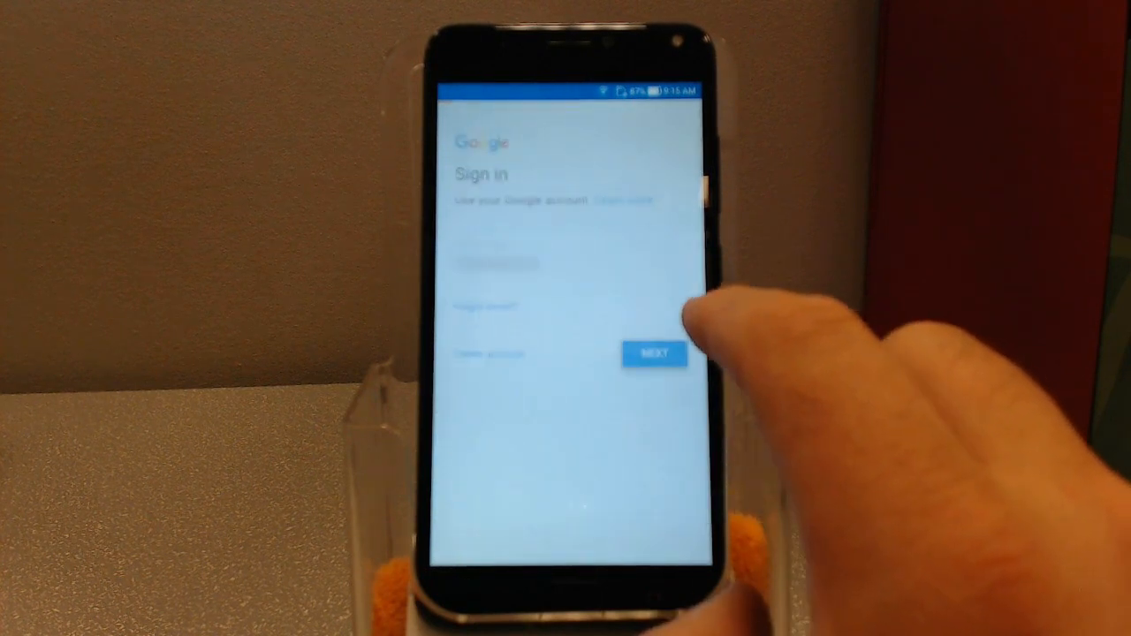
left_click(654, 354)
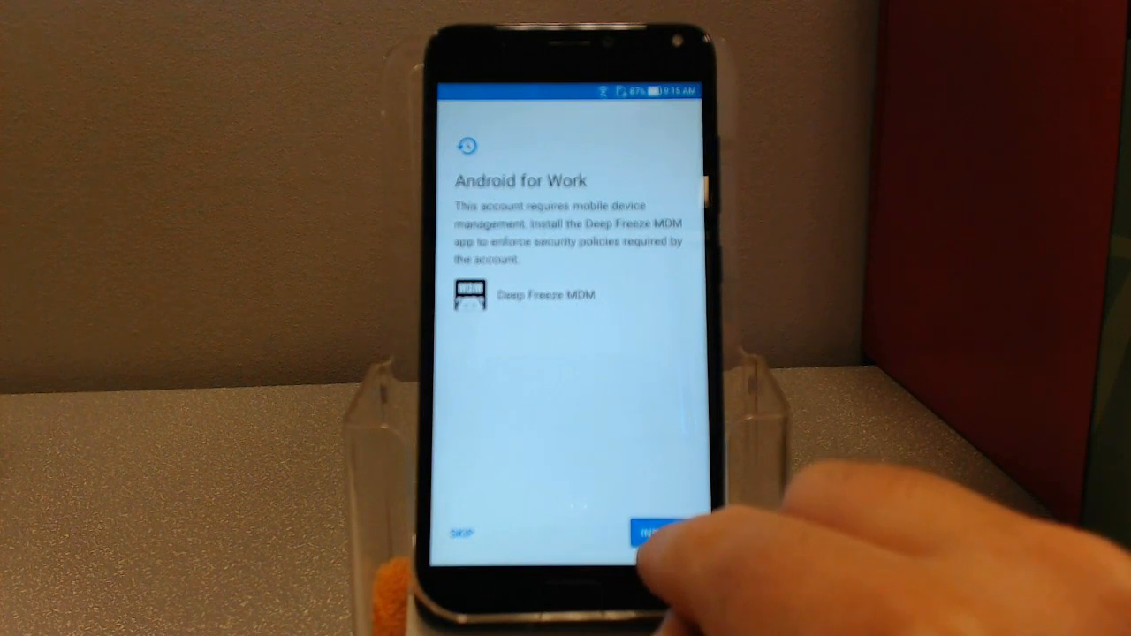
Install Deep Freeze MDM from the Android for Work notice and confirm the install
left_click(661, 523)
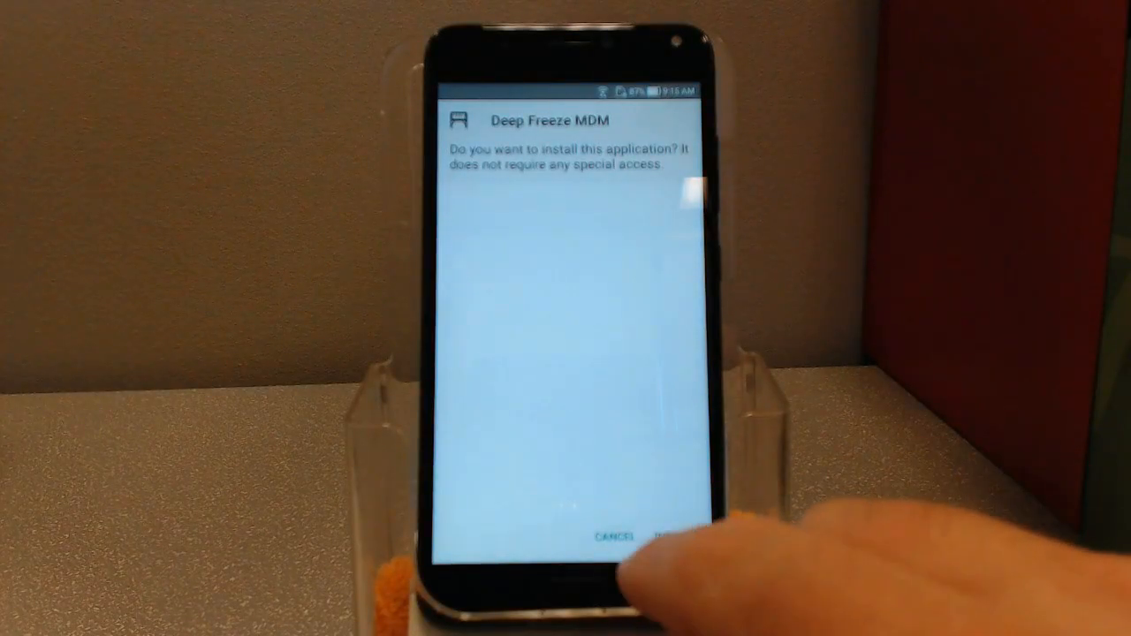
left_click(657, 534)
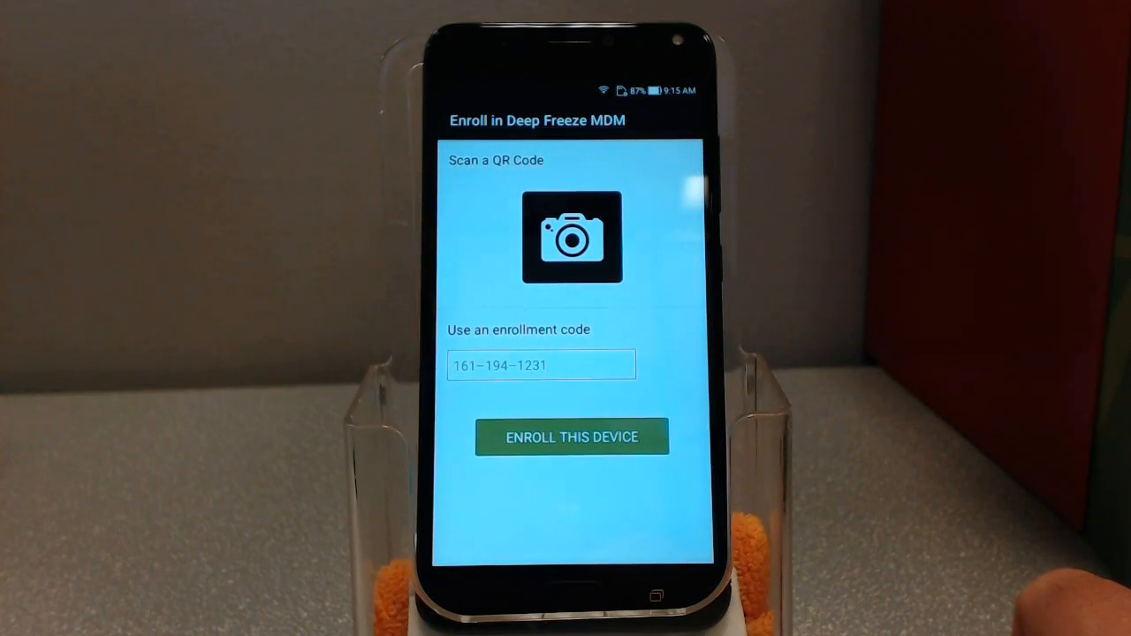
Enter the enrollment code and enroll the device, showing the enforced policy list
left_click(541, 364)
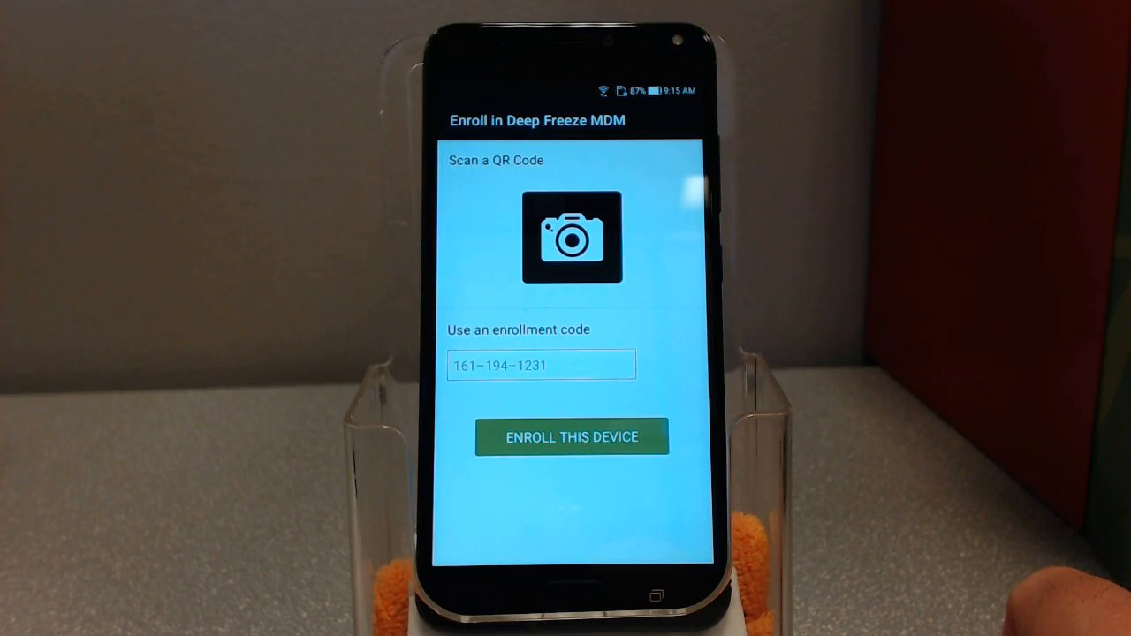
left_click(541, 364)
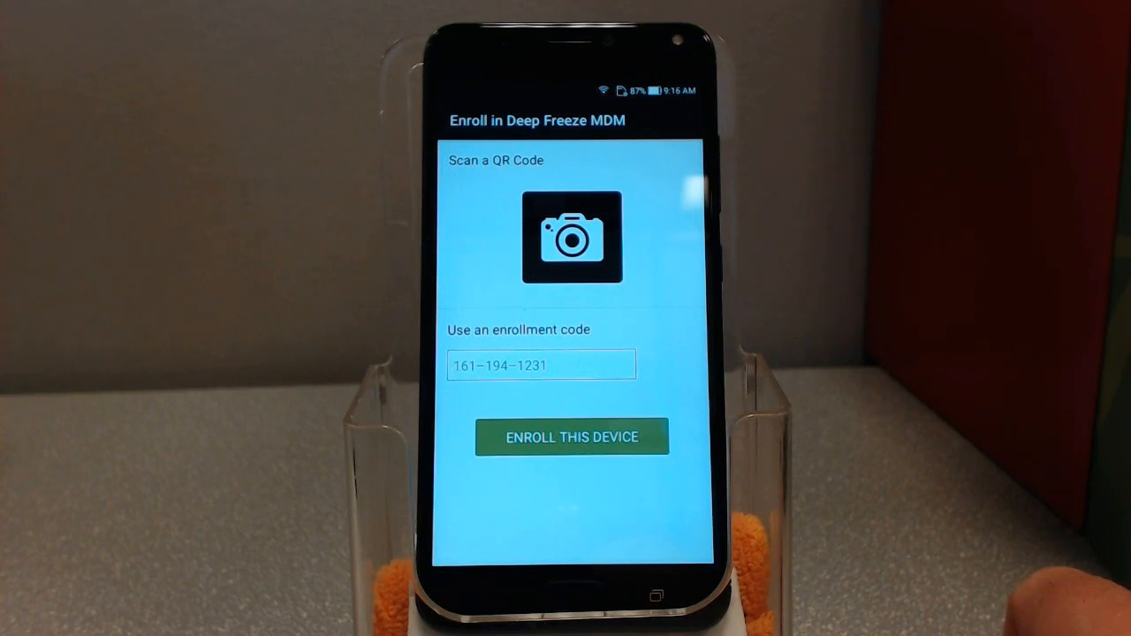
left_click(541, 364)
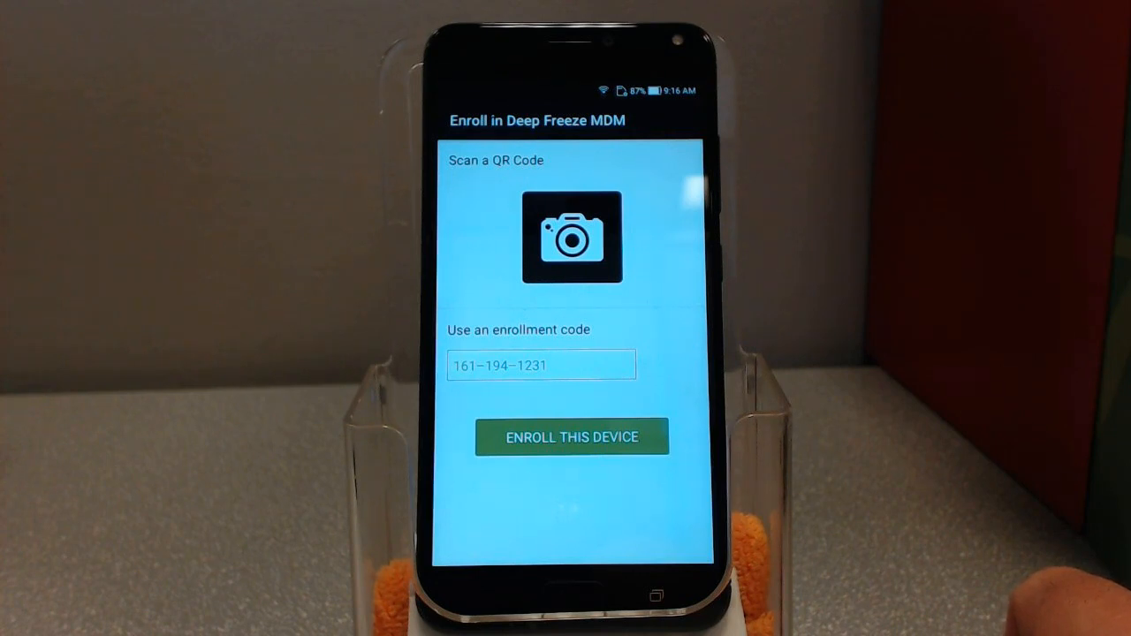
left_click(541, 364)
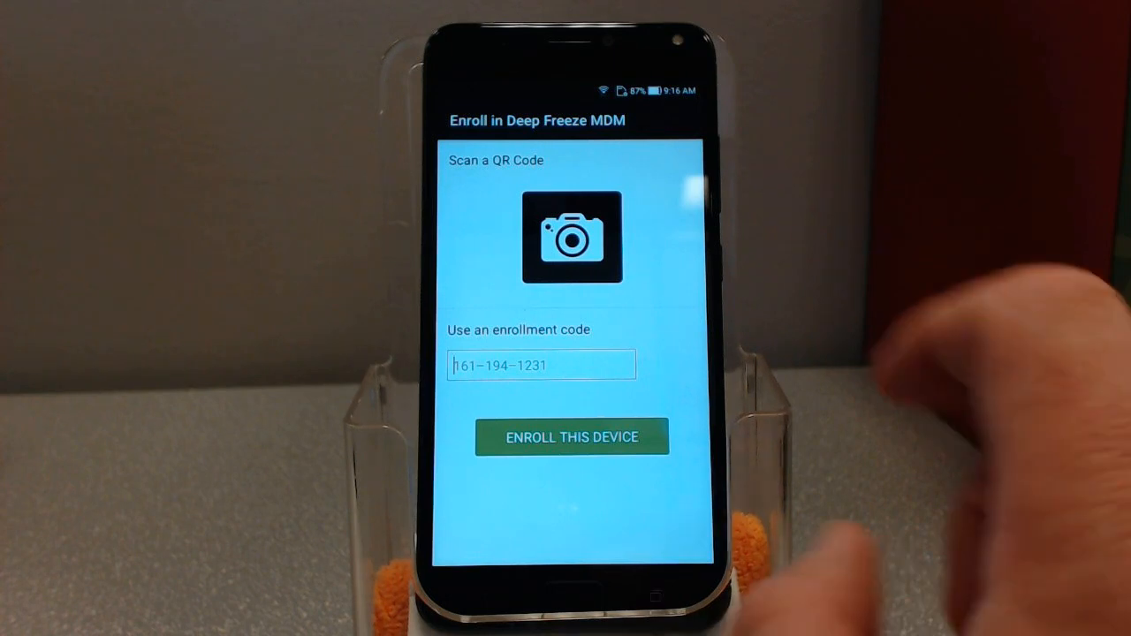
left_click(540, 364)
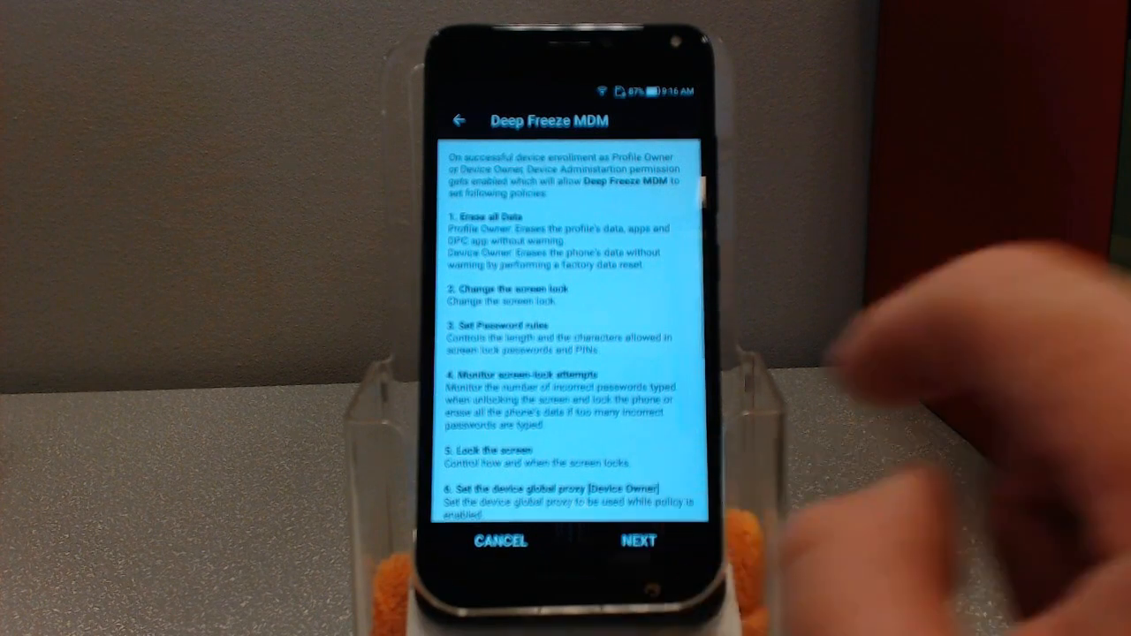
Accept the policy list and work-device setup notice, then tick the 'I consent' checkbox
left_click(638, 540)
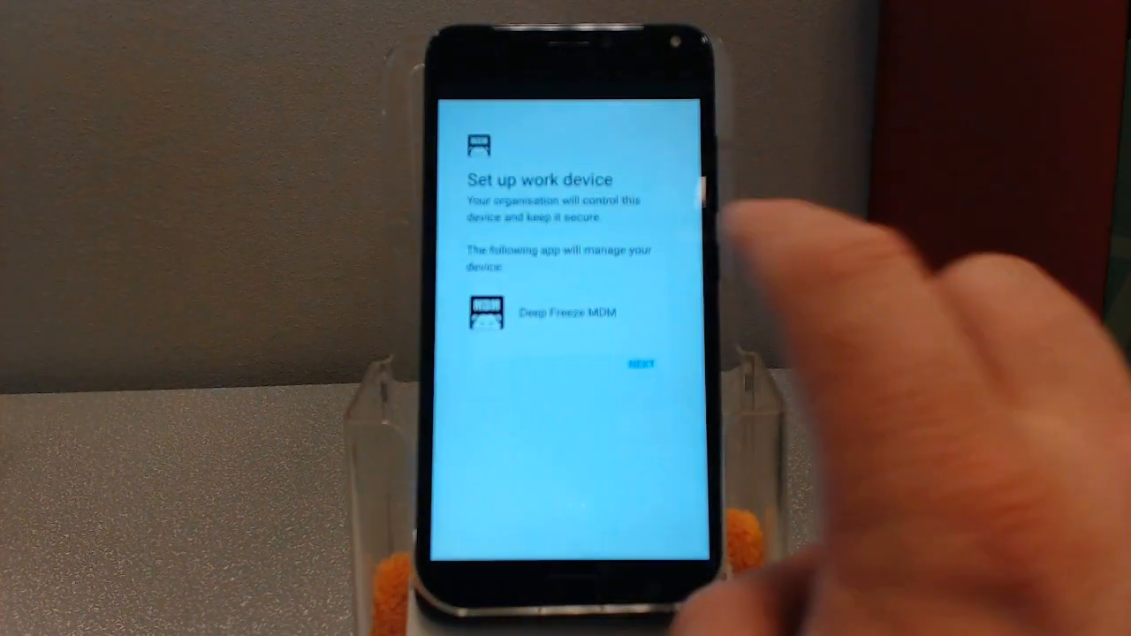
left_click(644, 365)
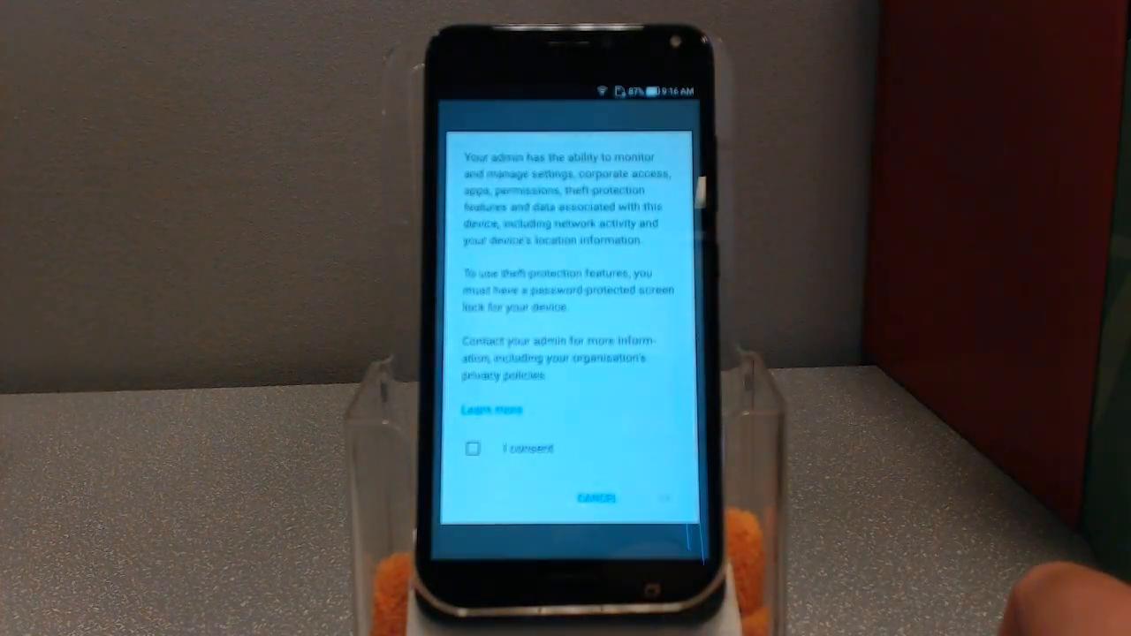
left_click(470, 449)
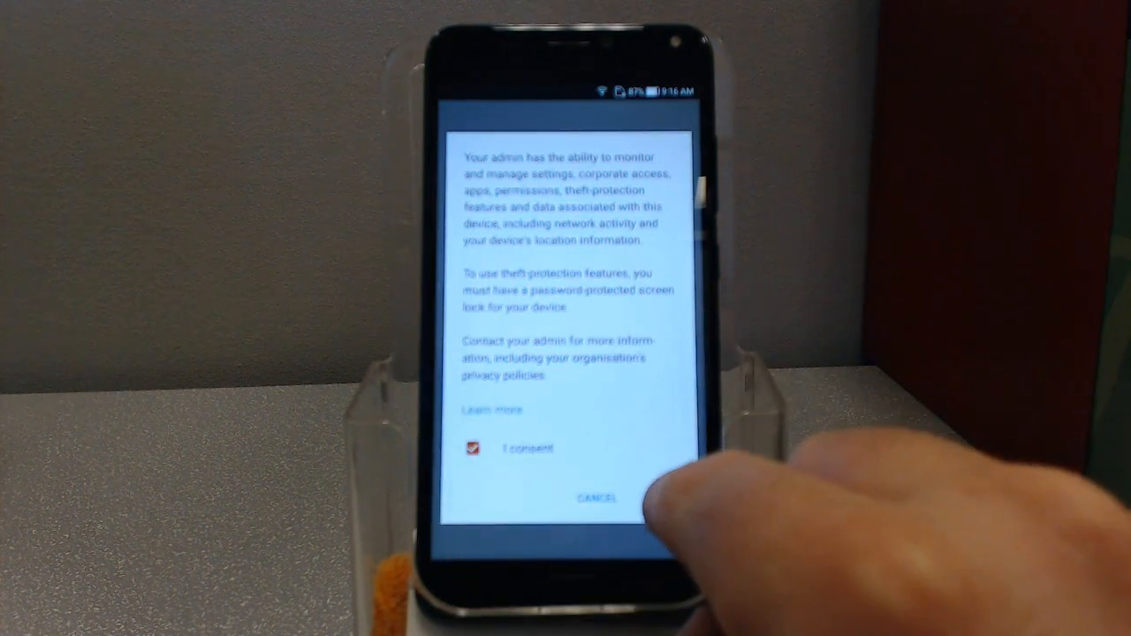